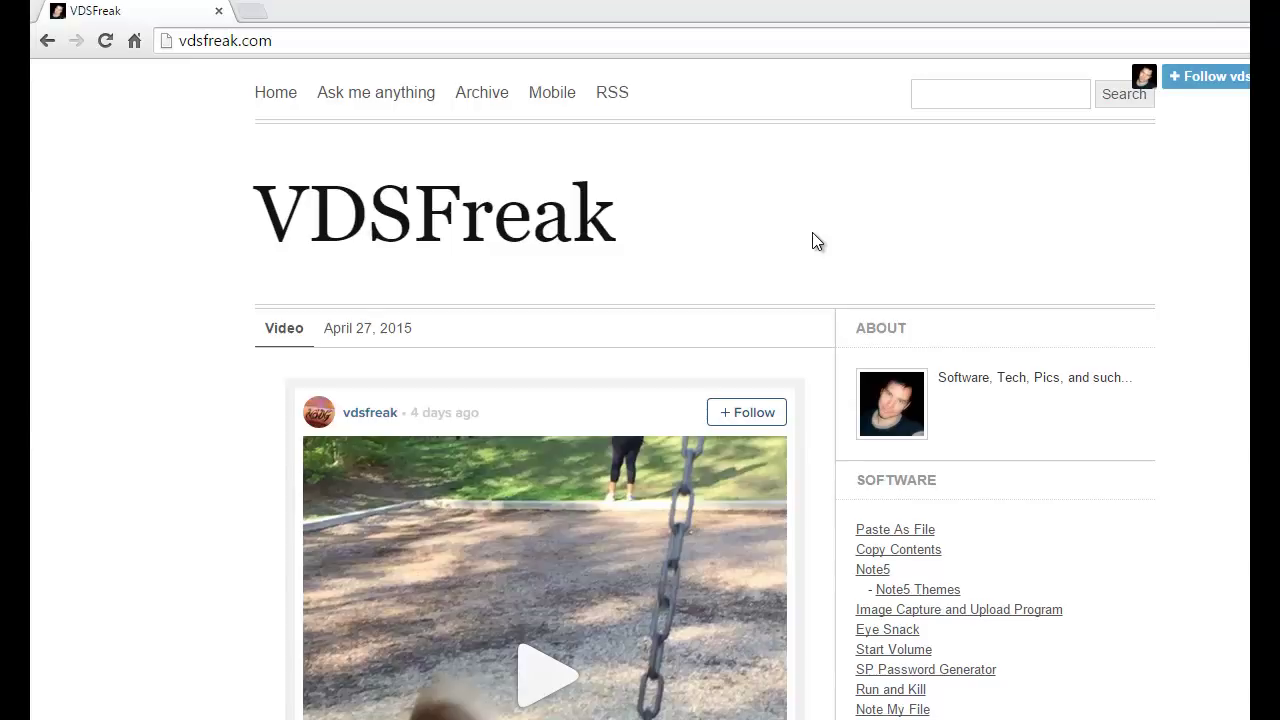
mouse_move(264, 110)
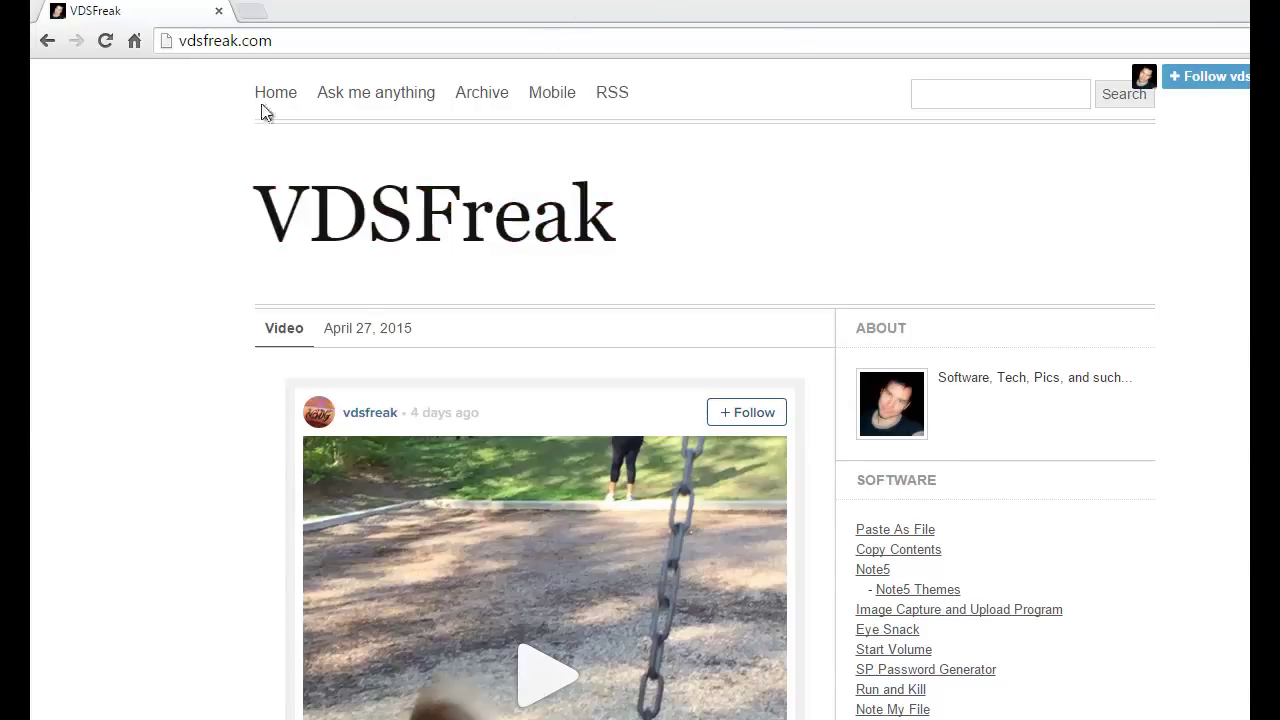
mouse_move(262, 76)
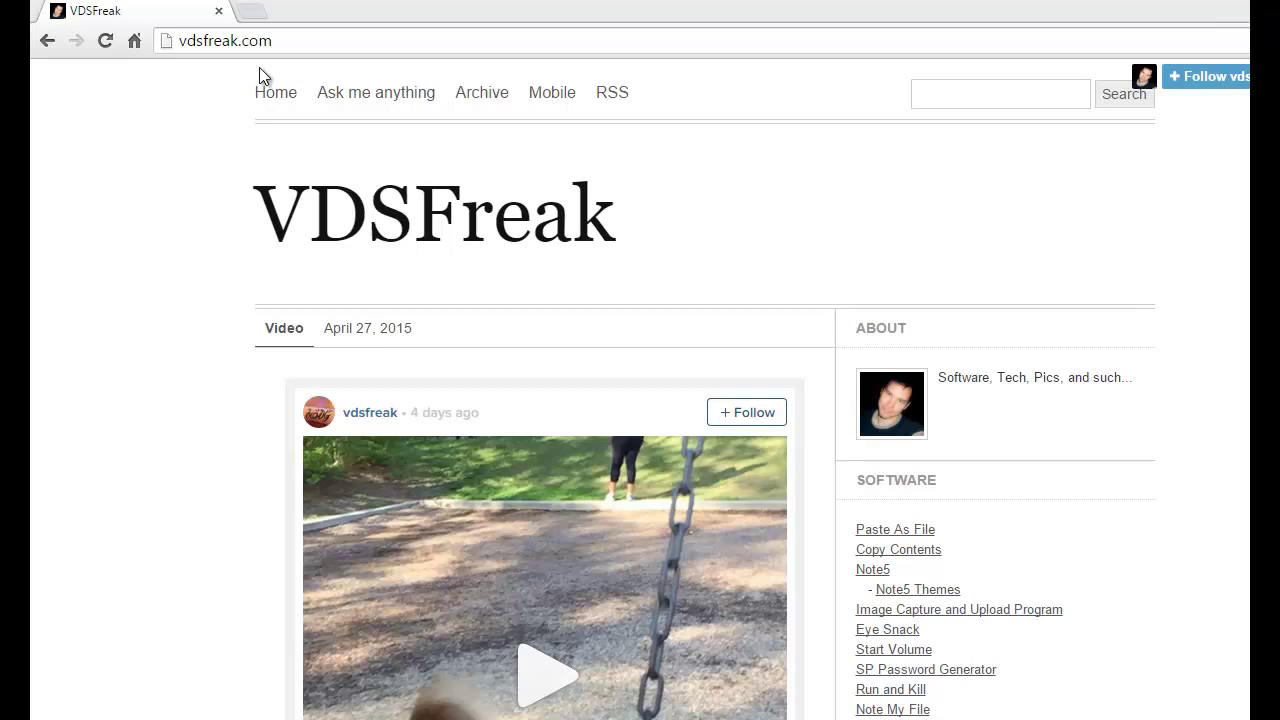
mouse_move(880, 530)
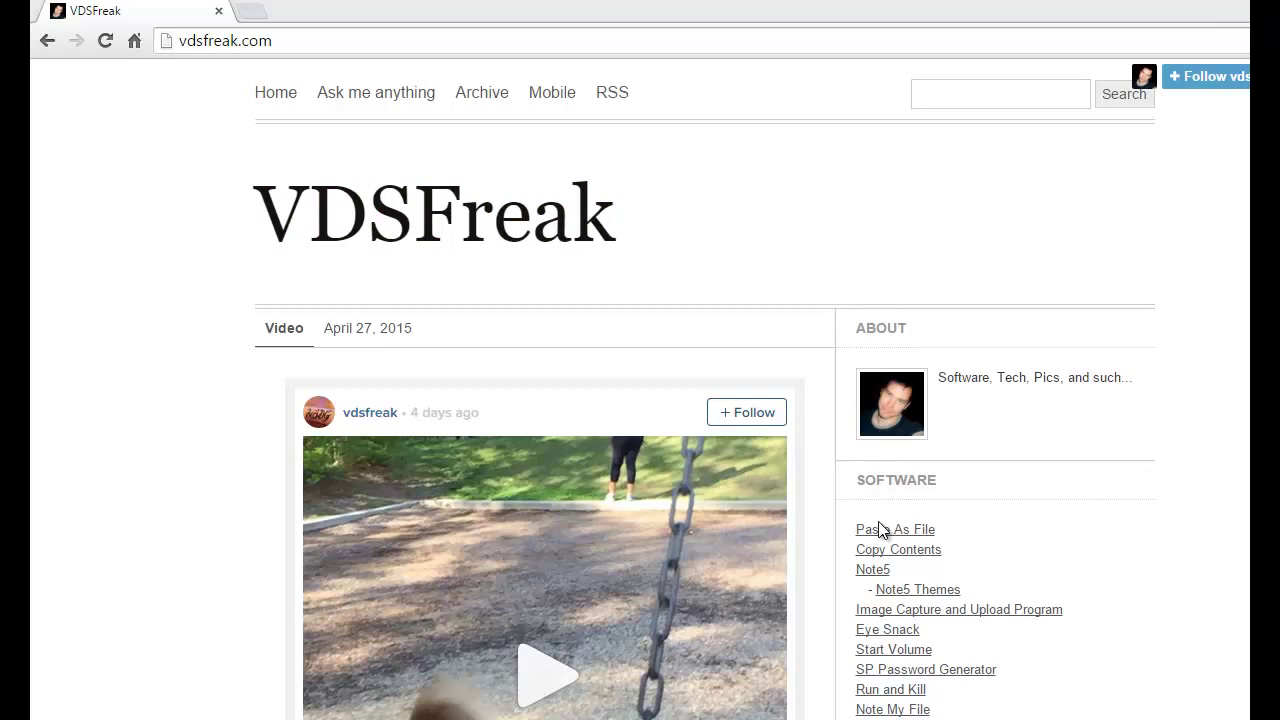
mouse_move(758, 234)
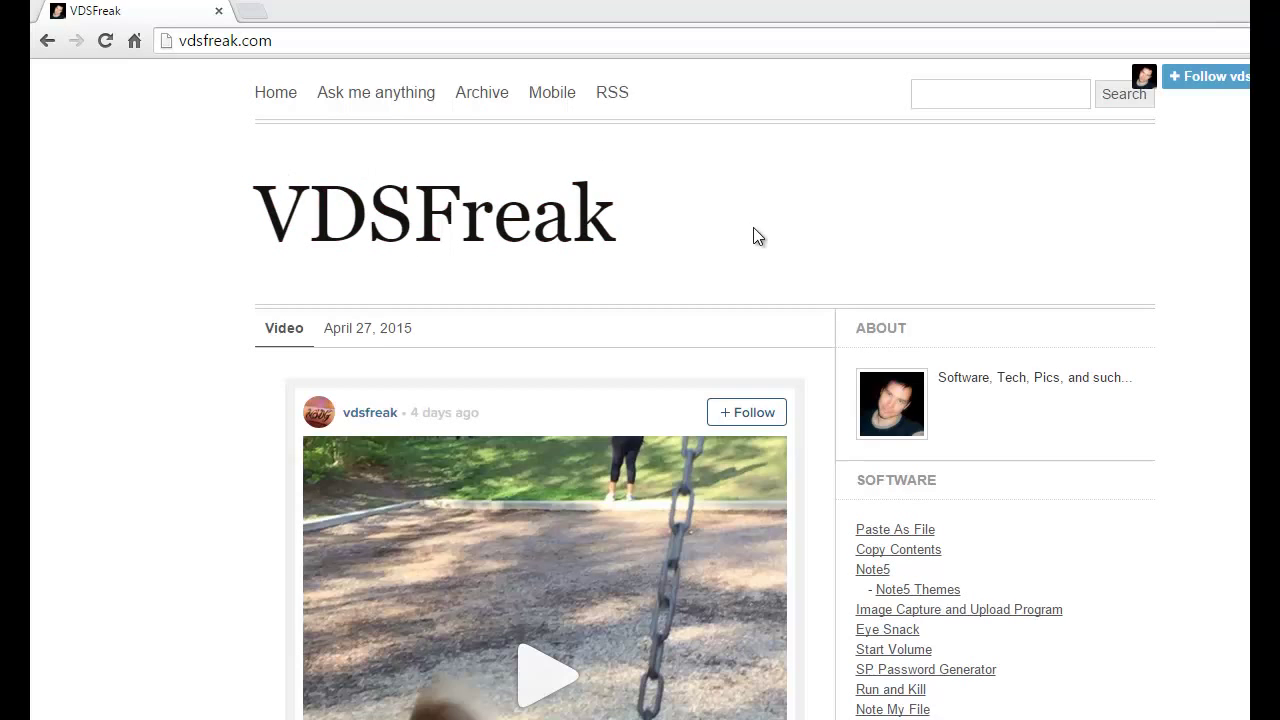
mouse_move(896, 564)
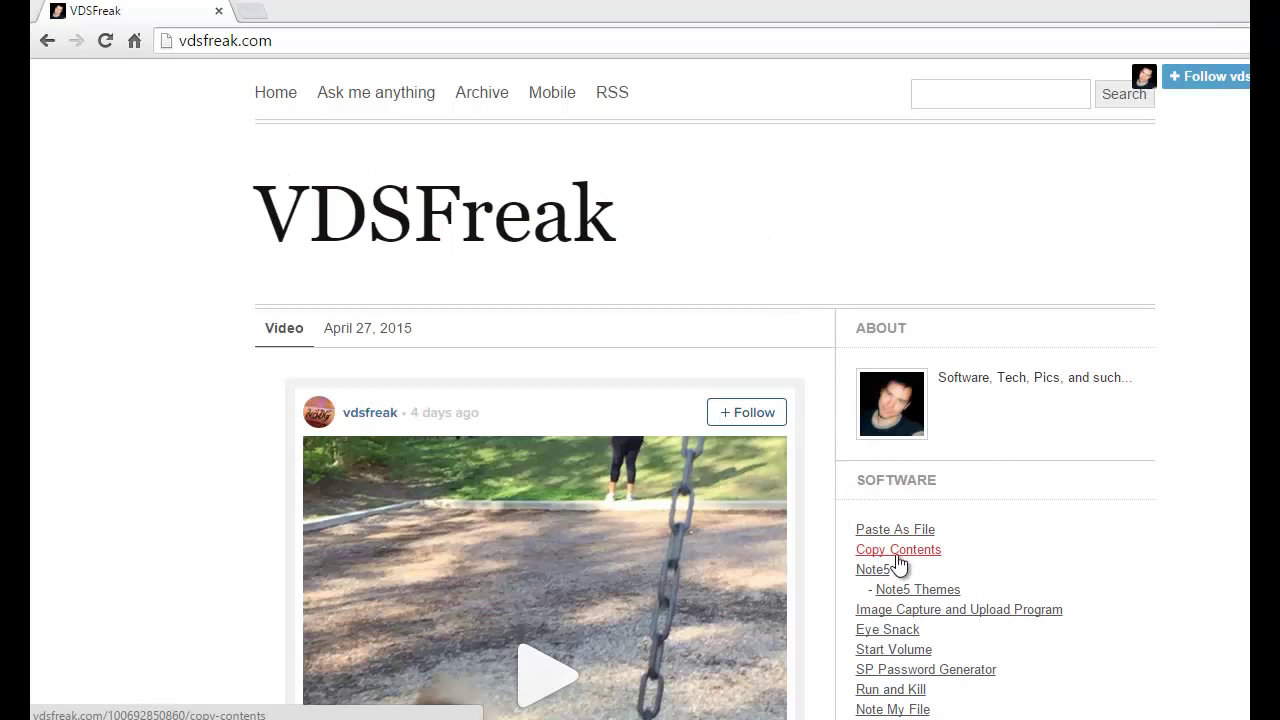
View the Copy Contents software page and read its supported text and image format features
left_click(898, 548)
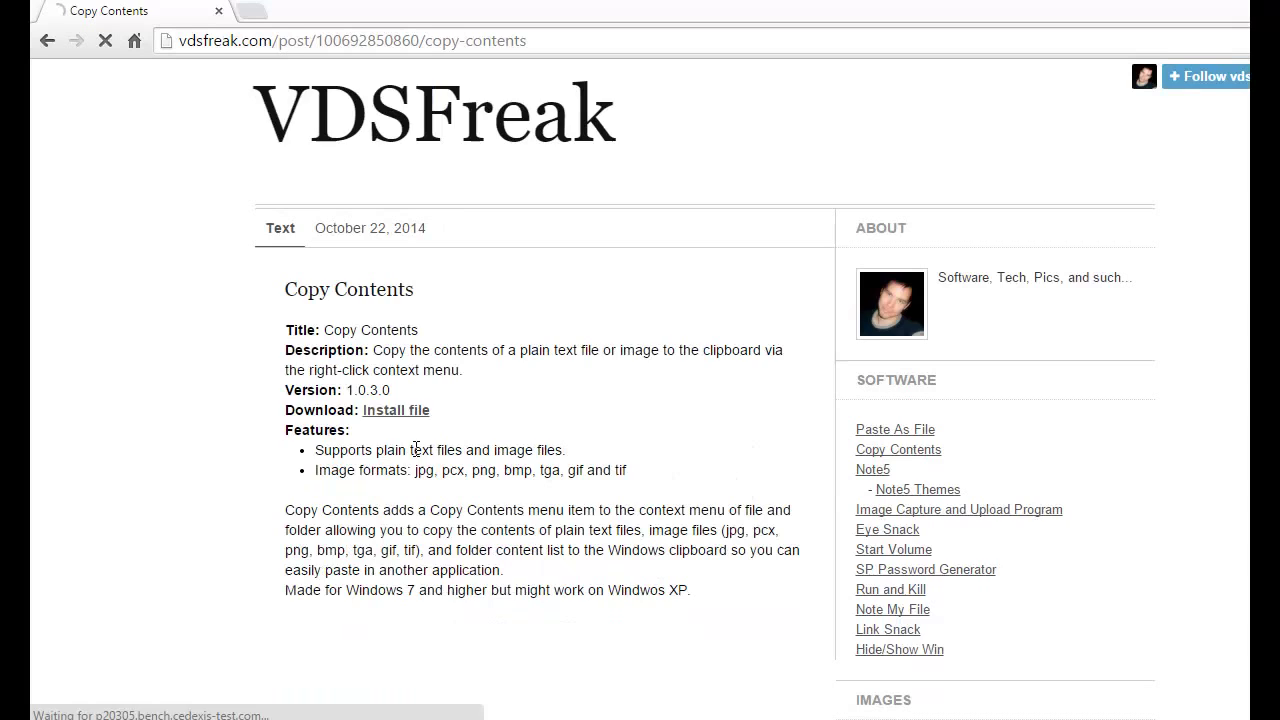
left_click_drag(322, 450, 470, 450)
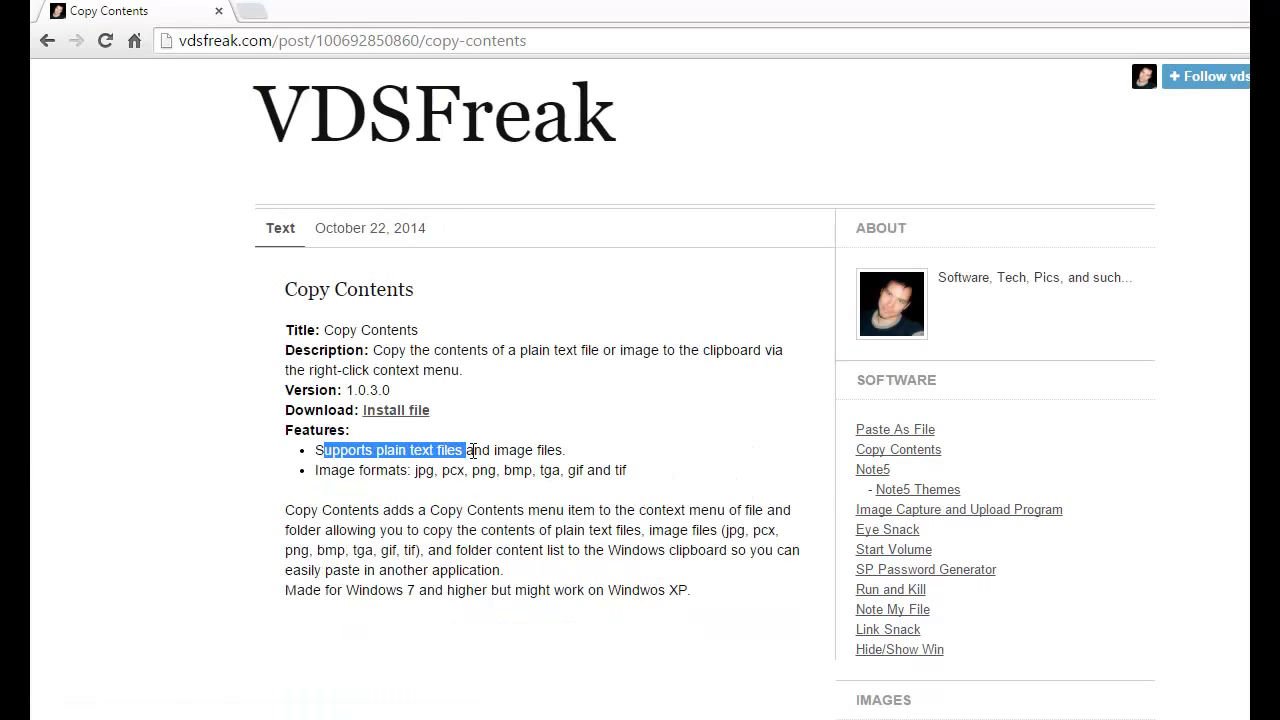
double_click(340, 470)
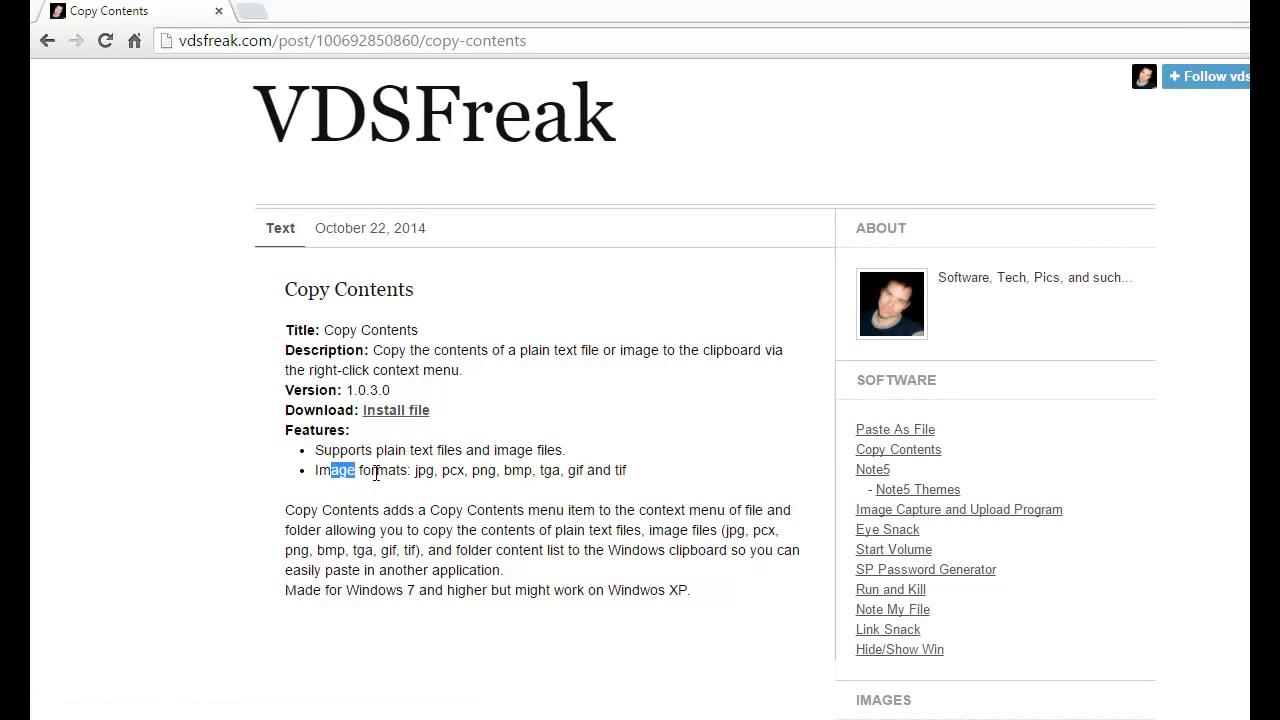
left_click_drag(356, 470, 628, 470)
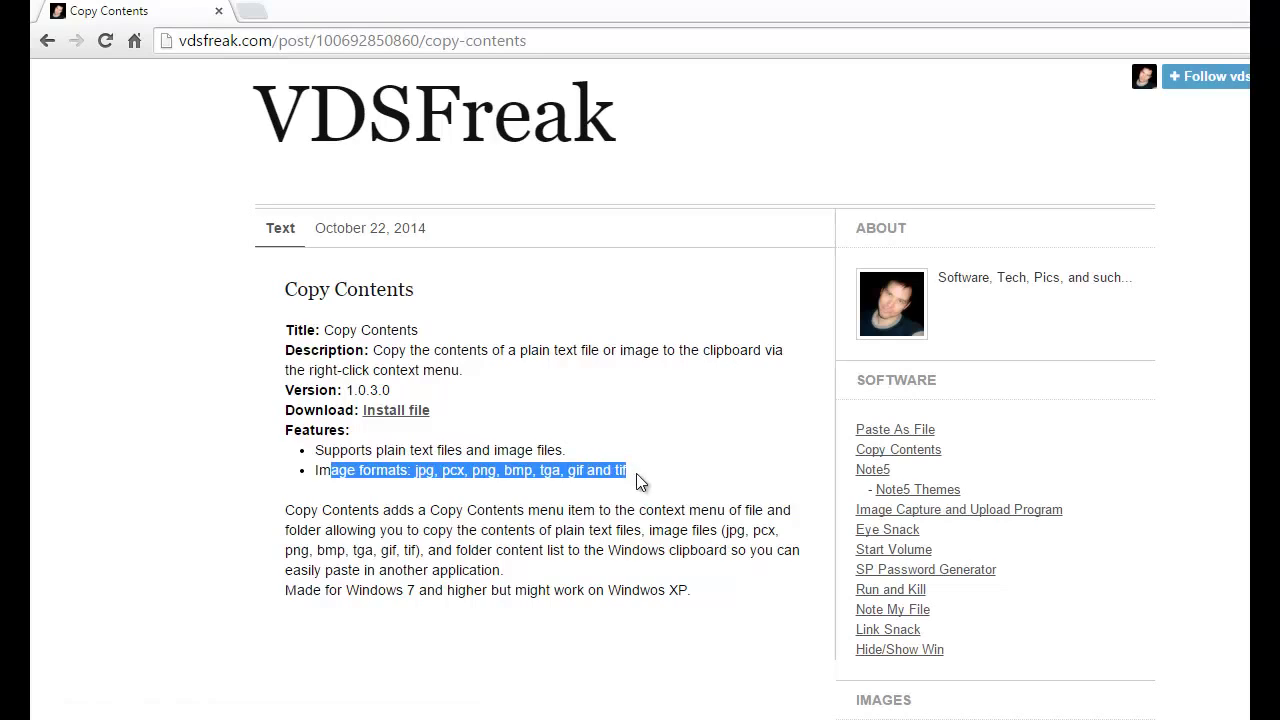
left_click(568, 516)
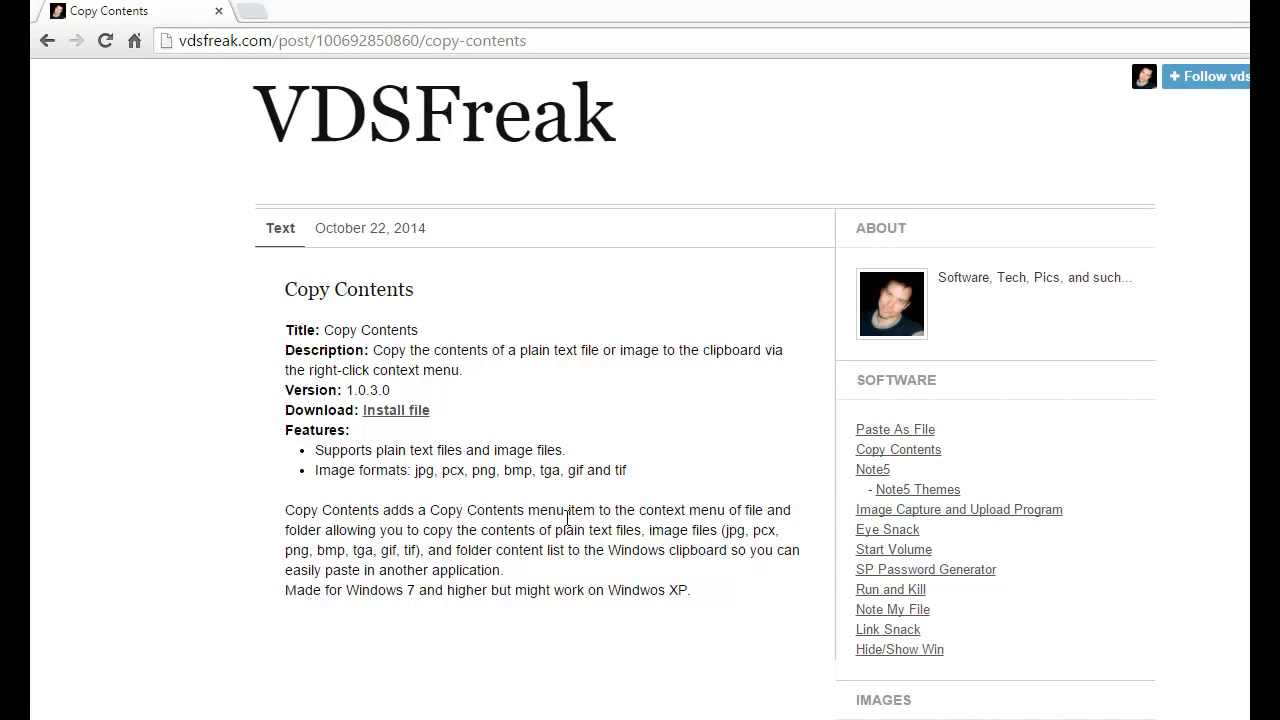
Download the CopyContentsSetup.exe installer from the Install file link
left_click(396, 410)
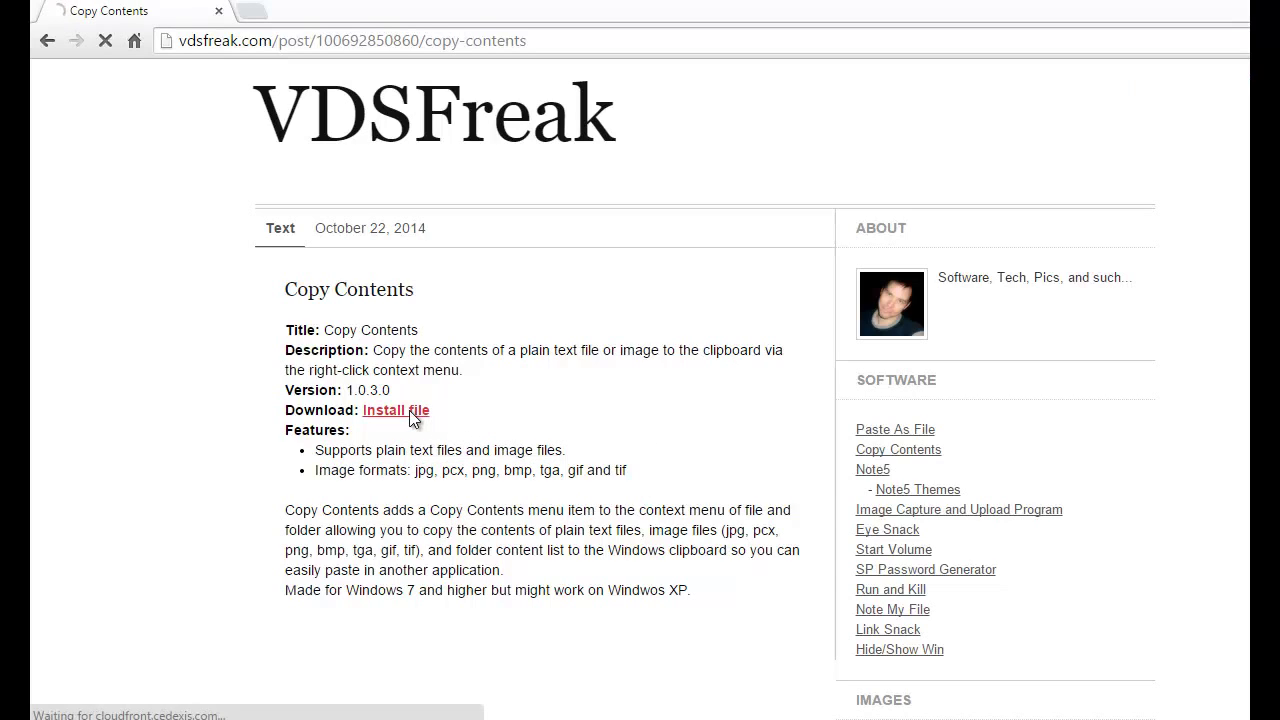
left_click(396, 410)
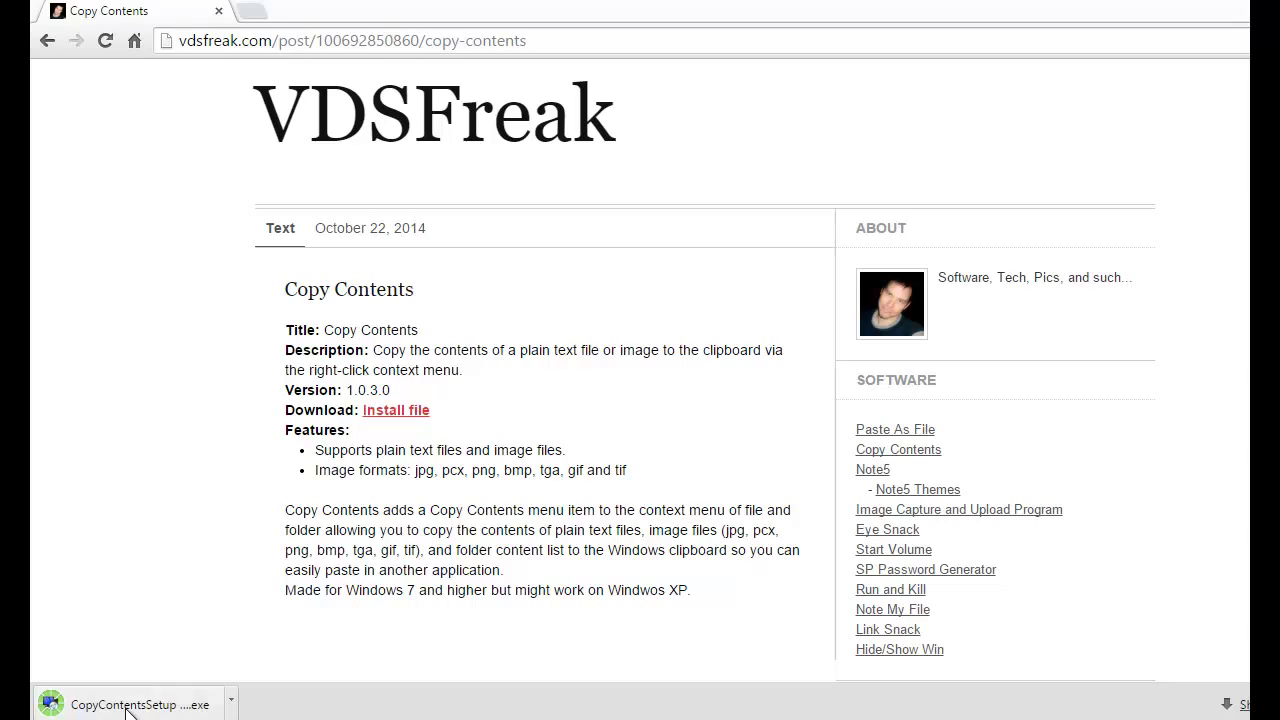
Run CopyContentsSetup.exe, accept the licence, install to the default folder and confirm completion
left_click(128, 704)
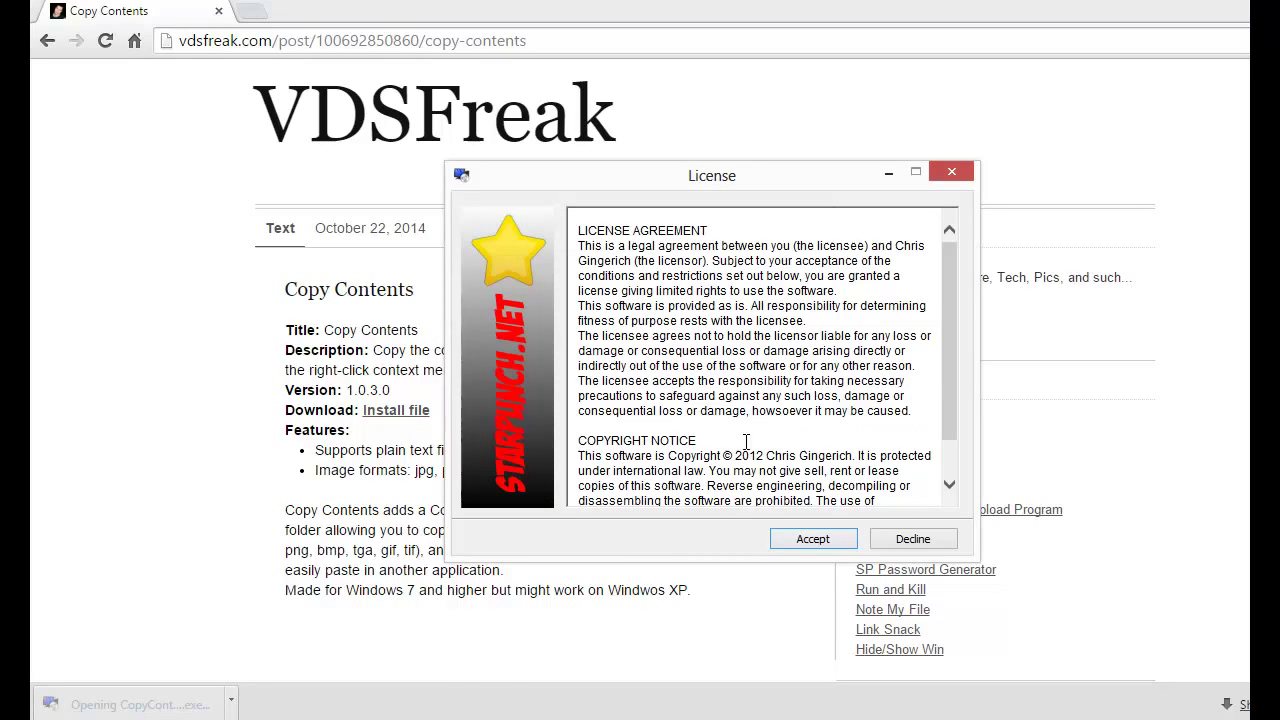
left_click(812, 538)
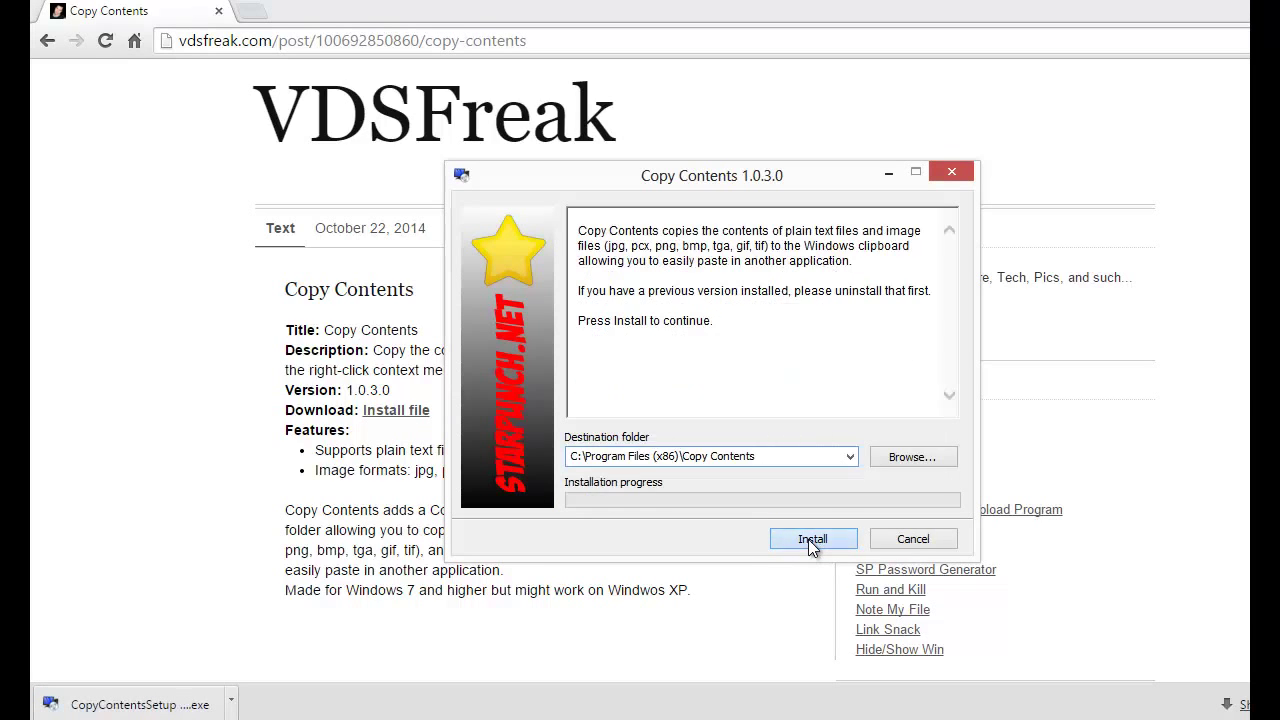
left_click(812, 538)
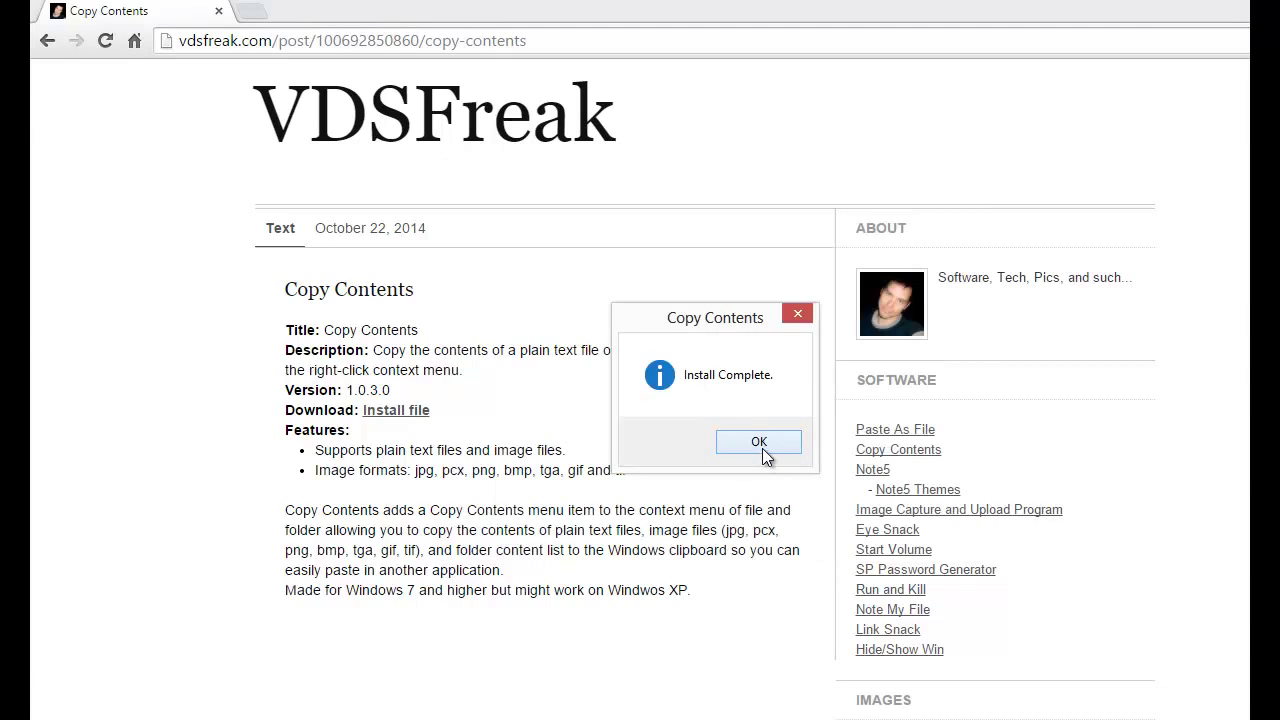
left_click(760, 442)
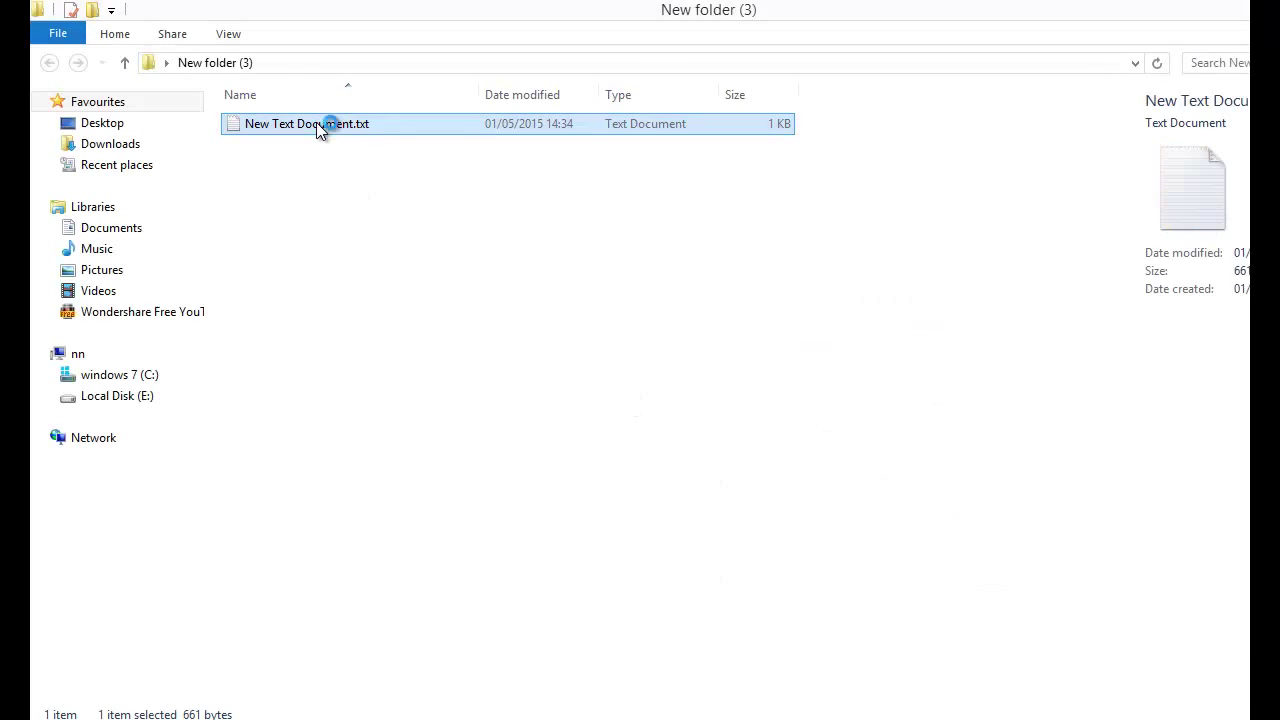
double_click(308, 124)
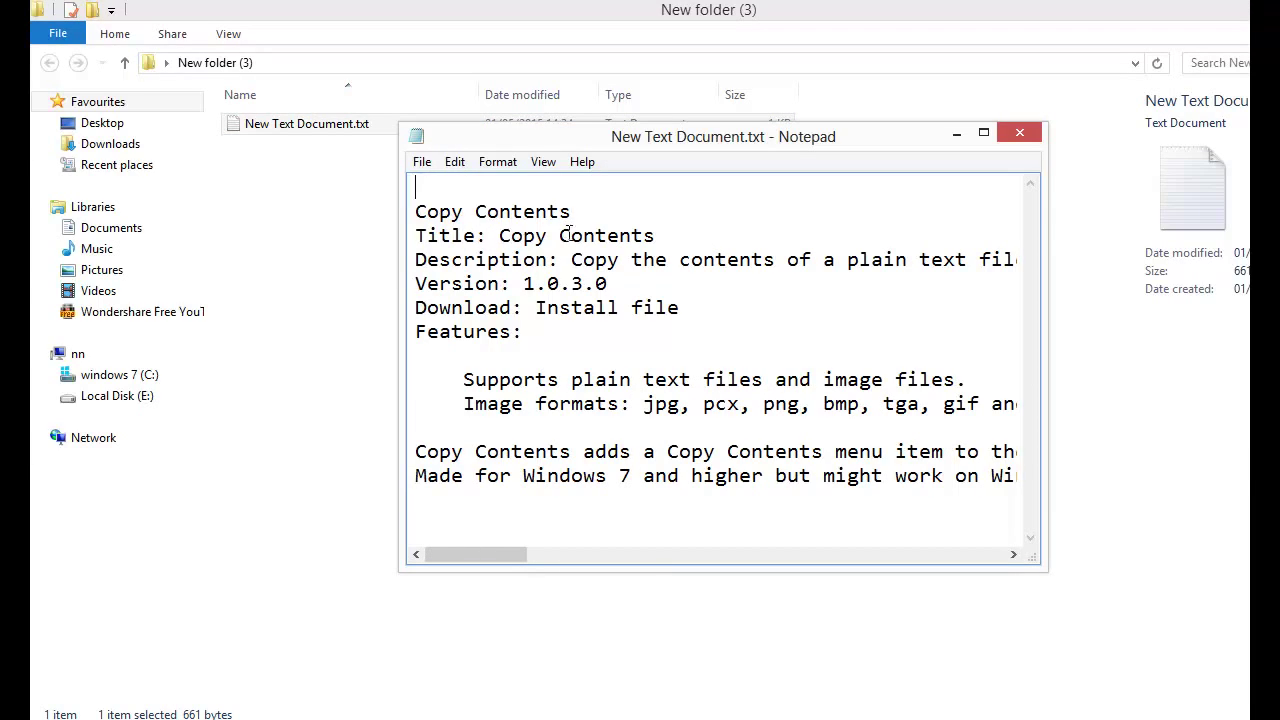
left_click(1020, 132)
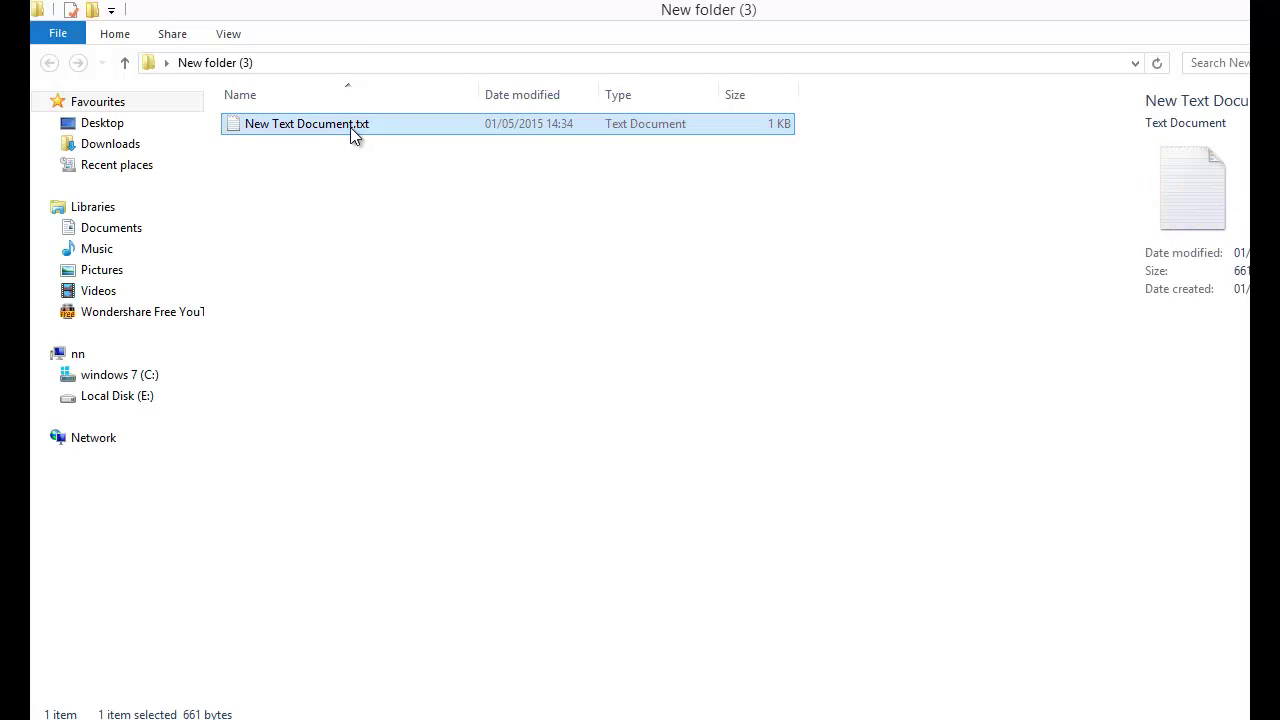
Use the context menu's Copy Contents on New Text Document.txt to copy its text to the clipboard
right_click(308, 124)
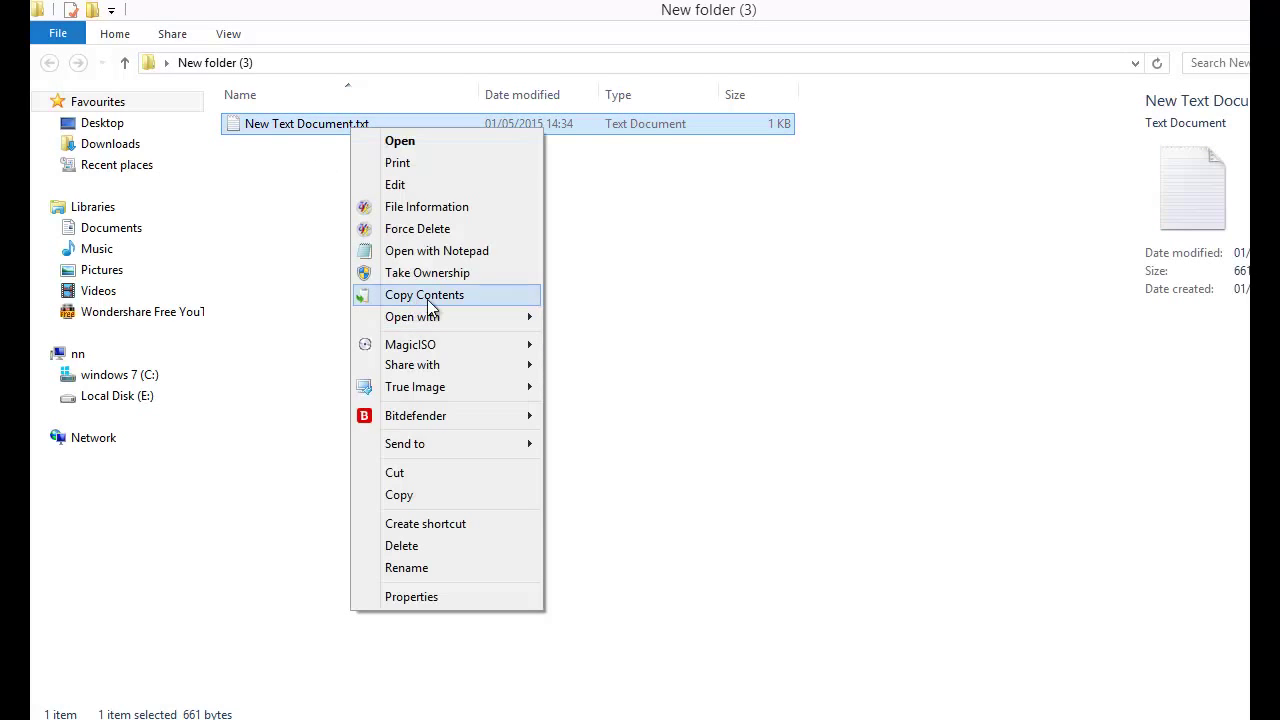
mouse_move(480, 302)
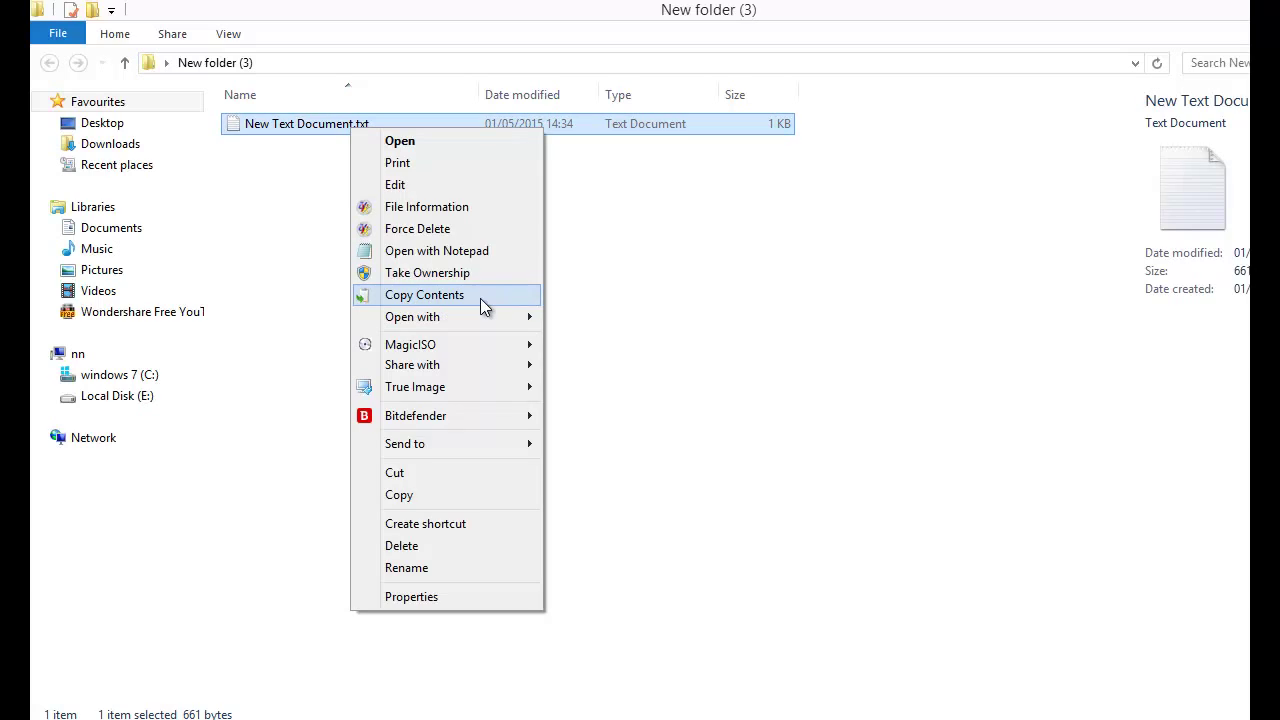
mouse_move(440, 300)
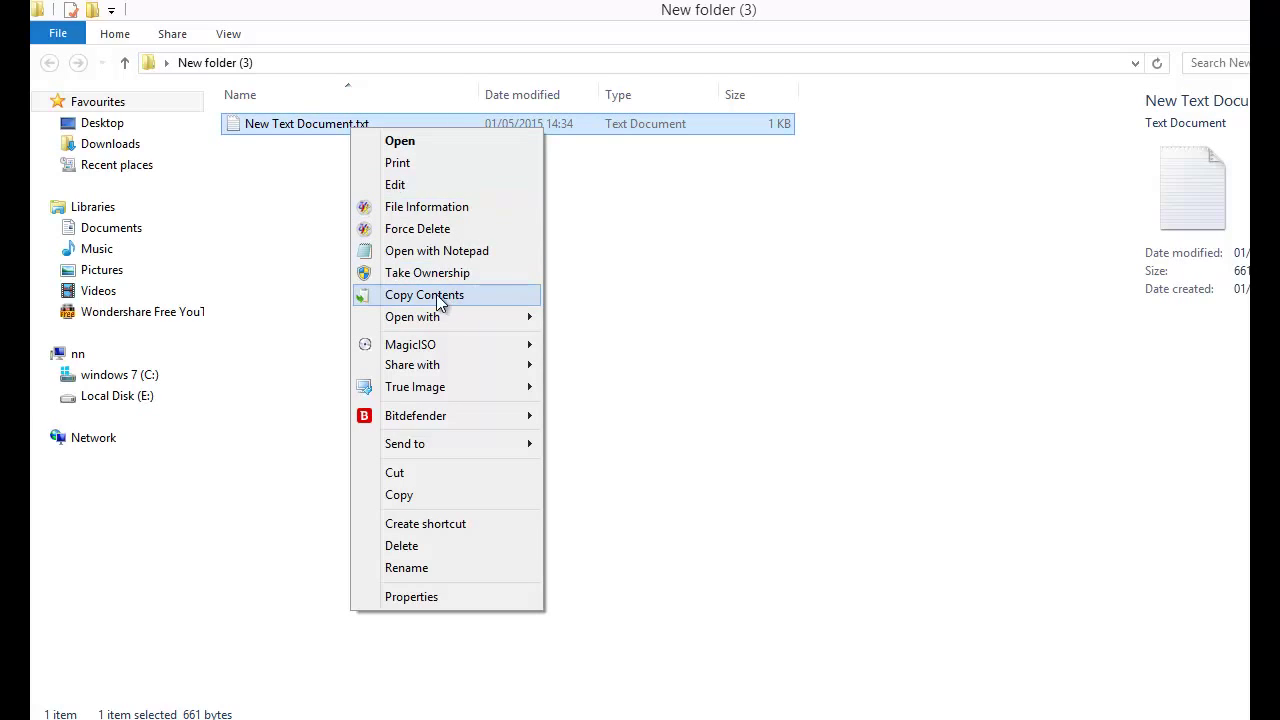
mouse_move(418, 302)
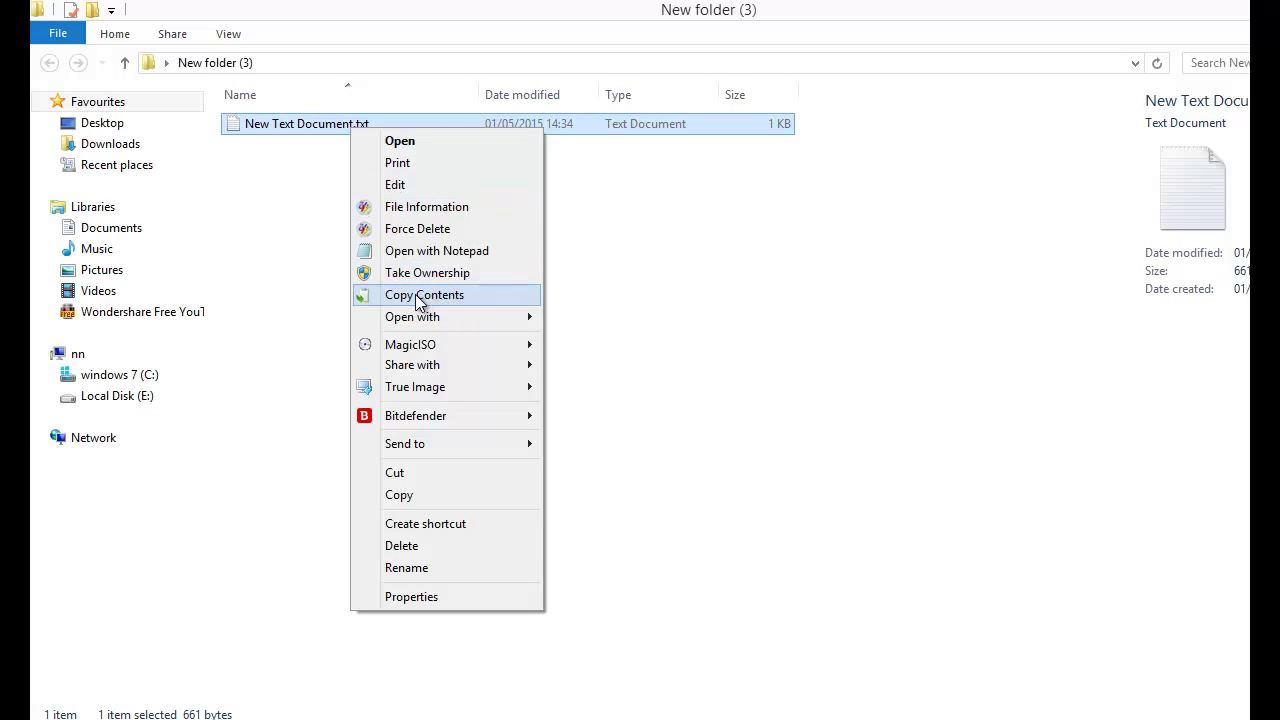
left_click(424, 294)
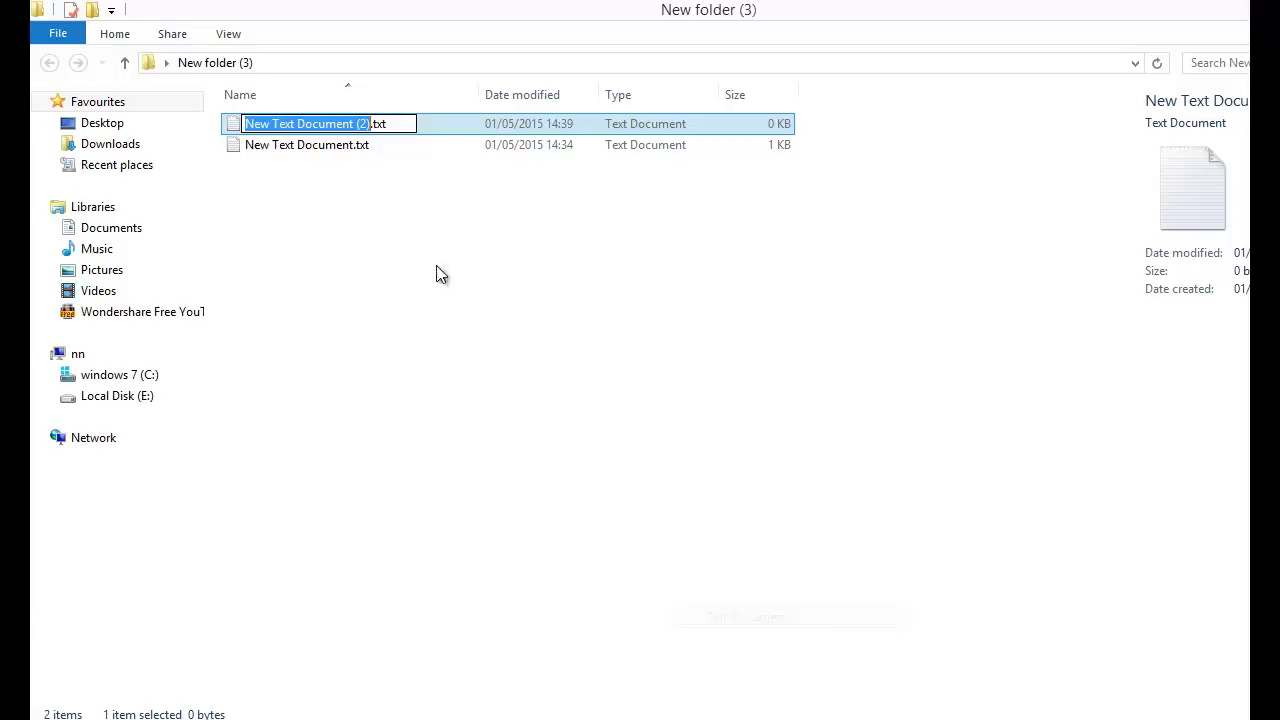
mouse_move(332, 176)
type("2")
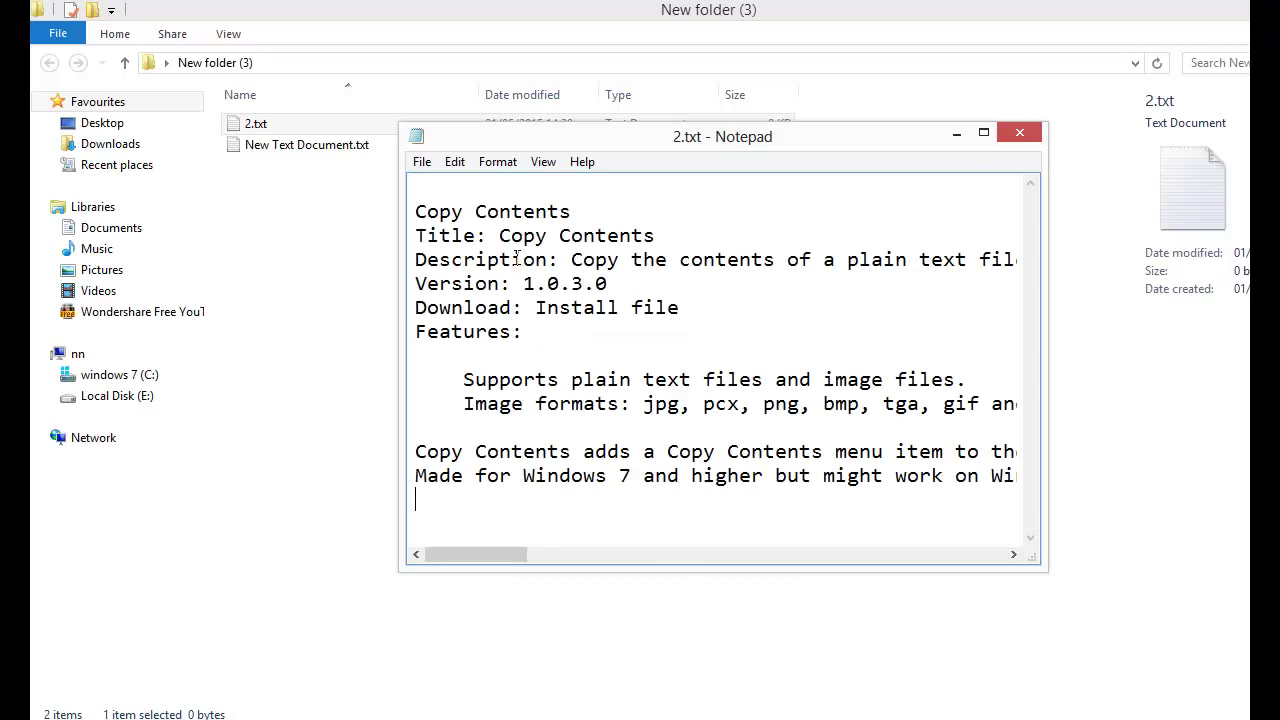
mouse_move(750, 496)
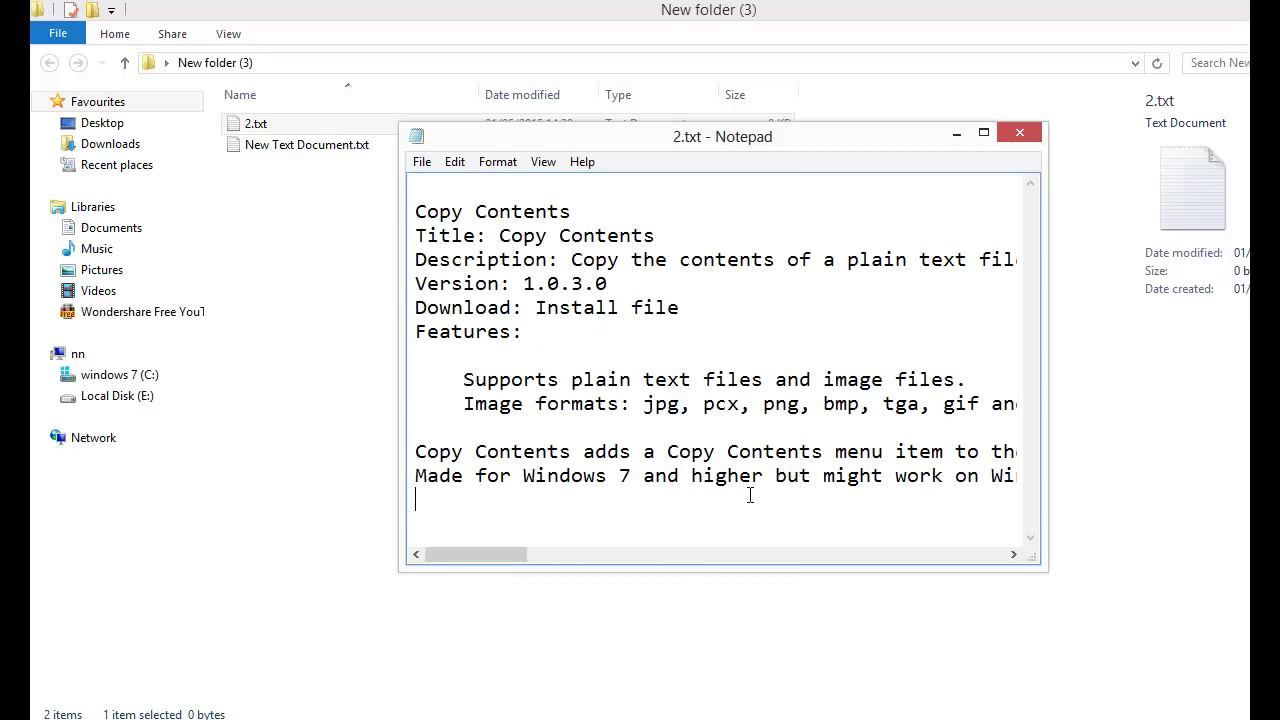